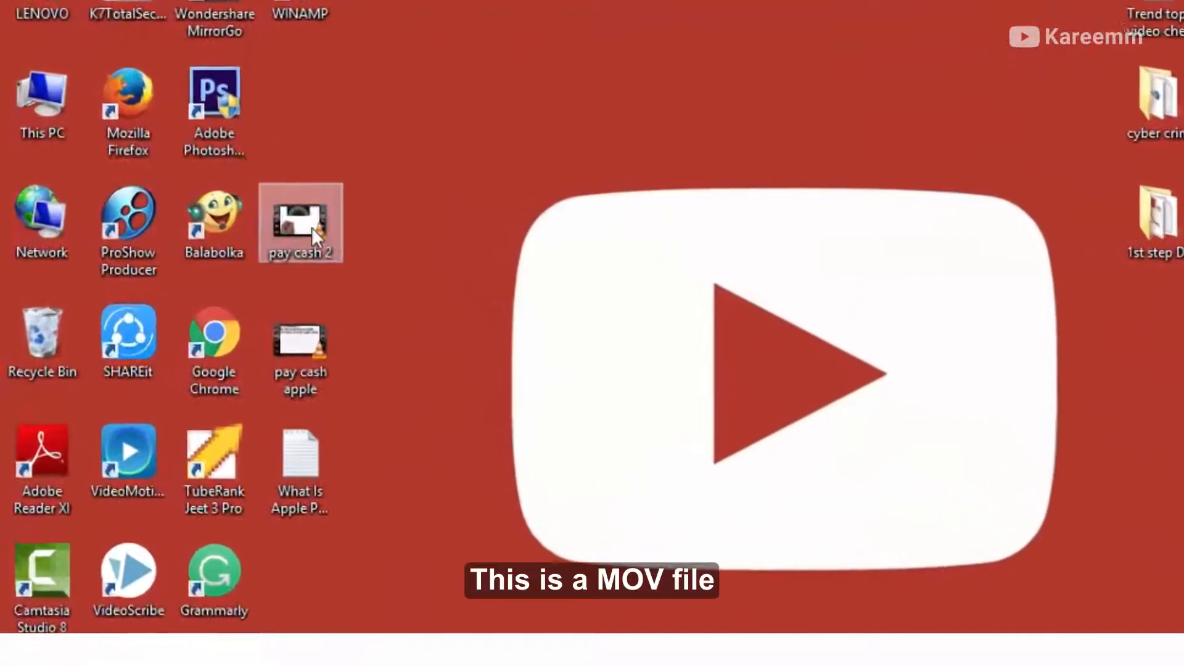
pyautogui.moveTo(317, 223)
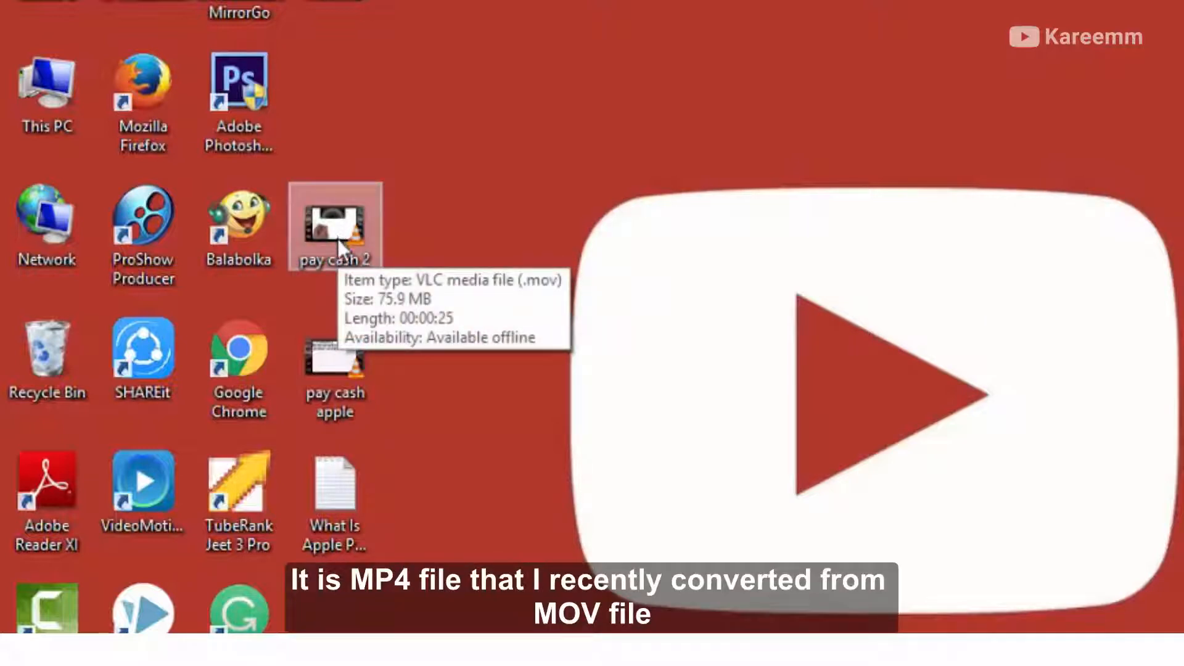
pyautogui.moveTo(334, 370)
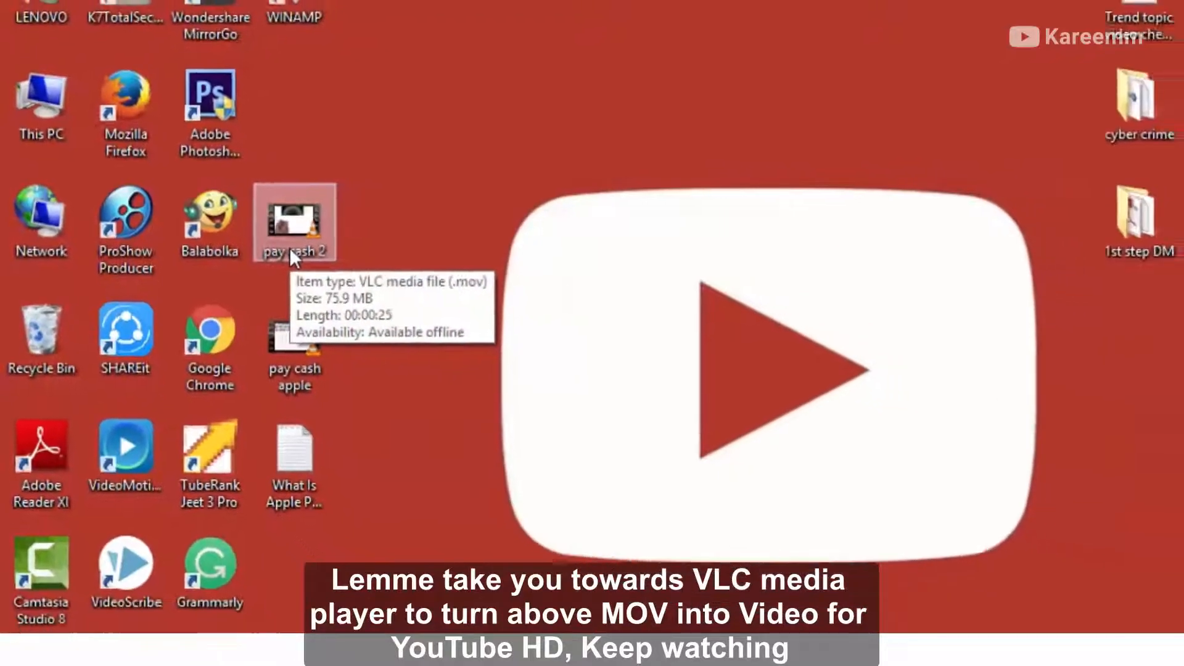
# Launch VLC and open the Convert / Save media dialog from the Media menu.
pyautogui.doubleClick(294, 219)
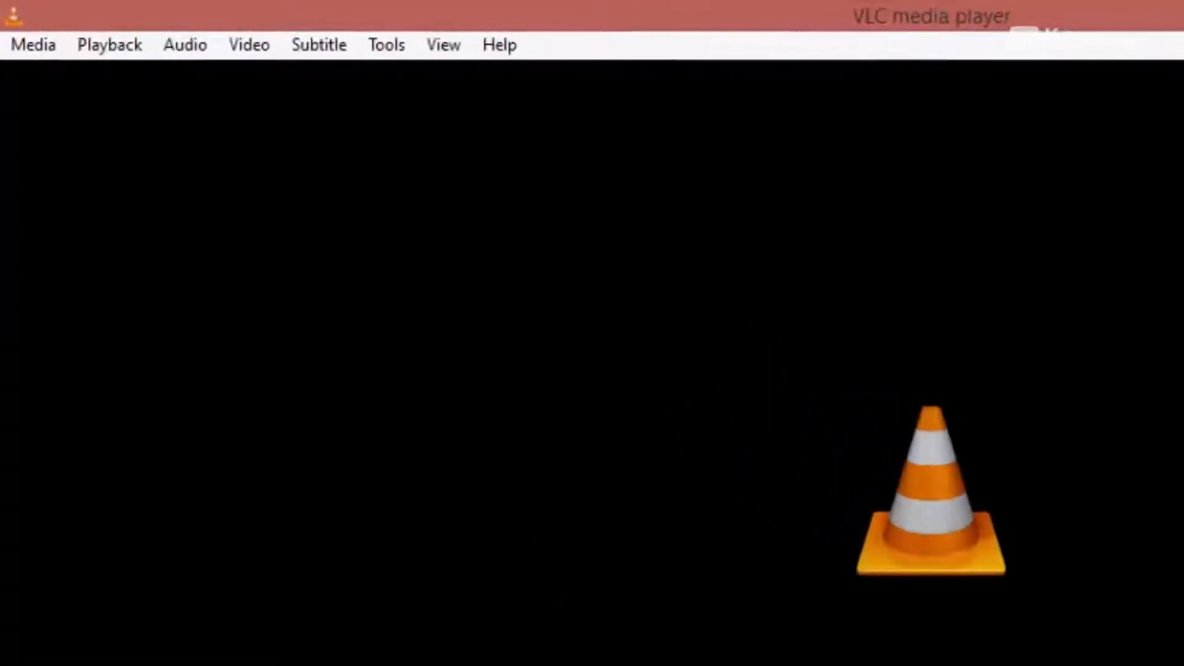
pyautogui.click(33, 44)
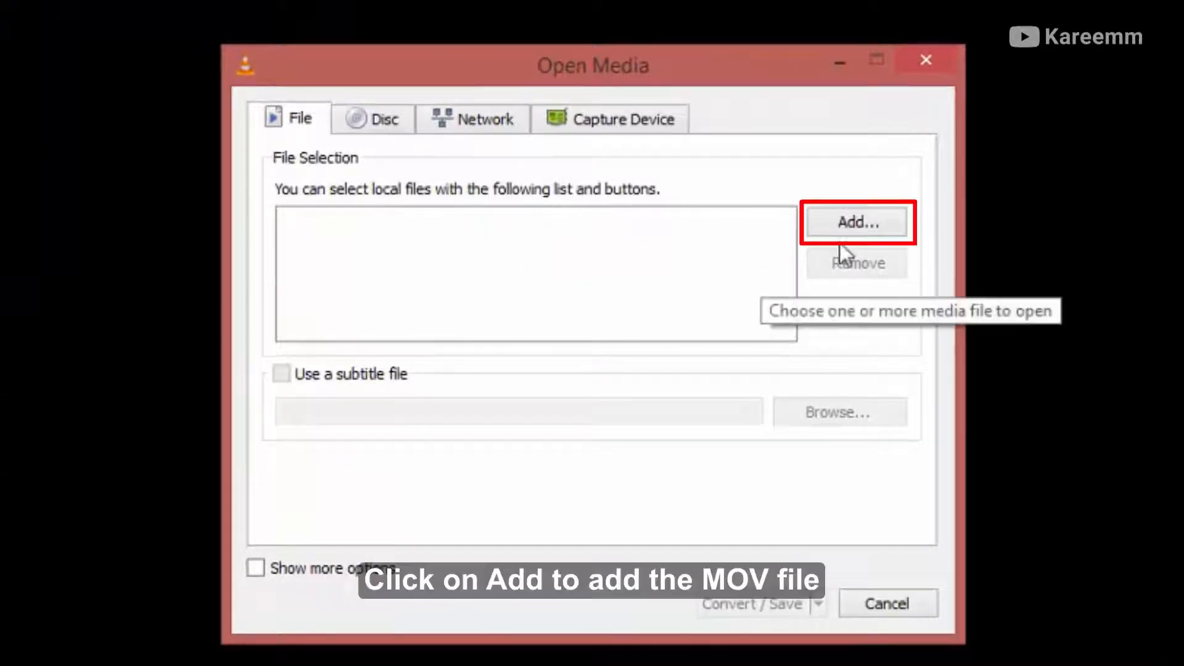
# Add pay cash 2.mov from the Desktop to the list of files to convert.
pyautogui.click(856, 222)
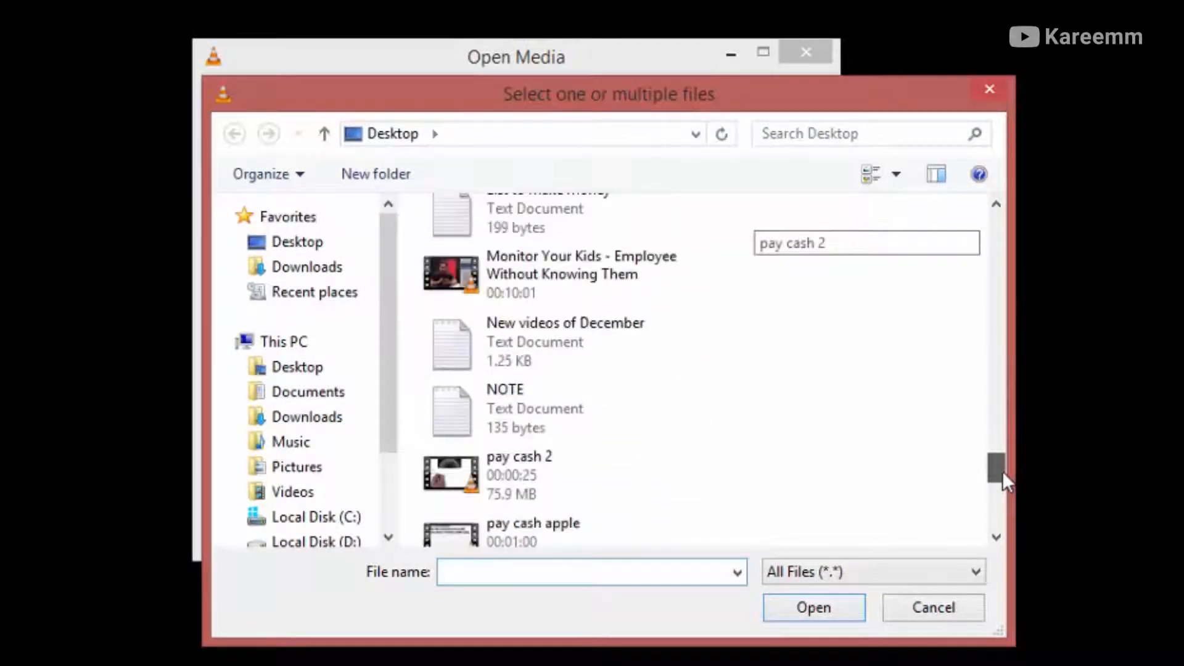
pyautogui.scroll(-3)
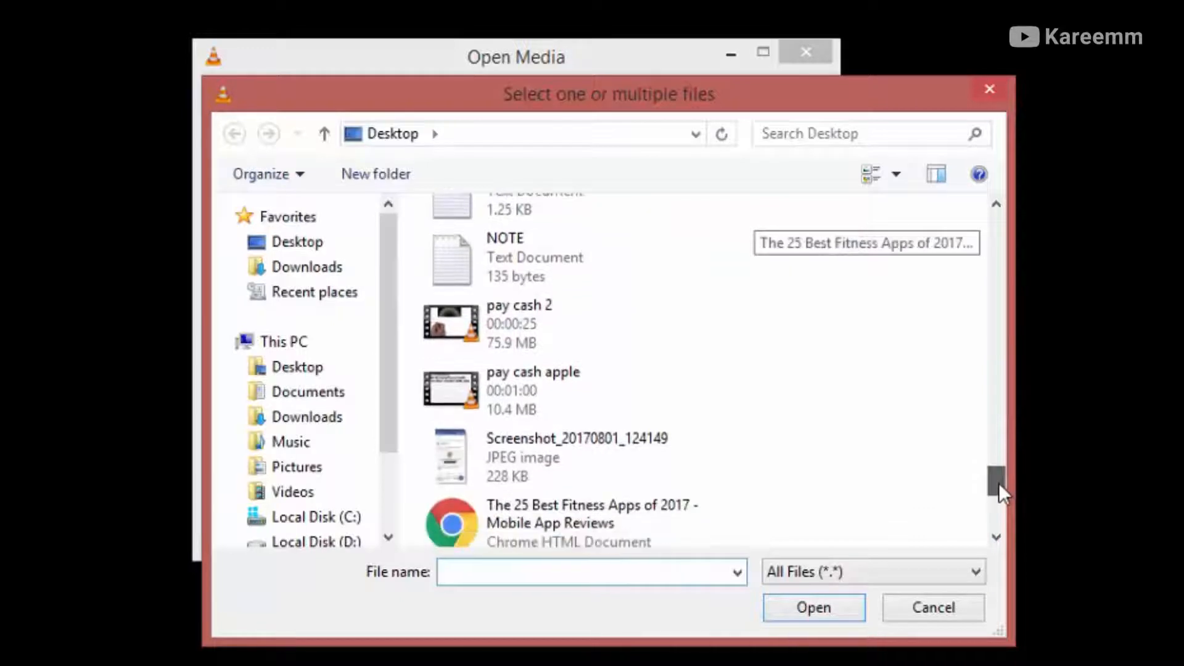
pyautogui.click(528, 323)
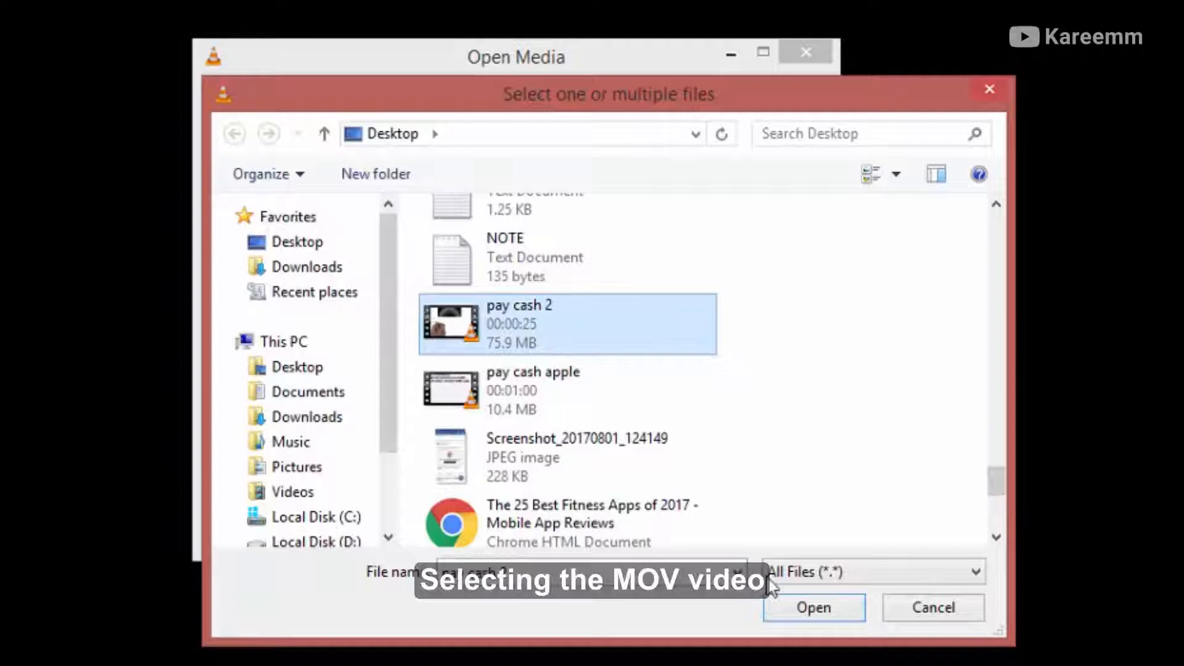
pyautogui.click(813, 607)
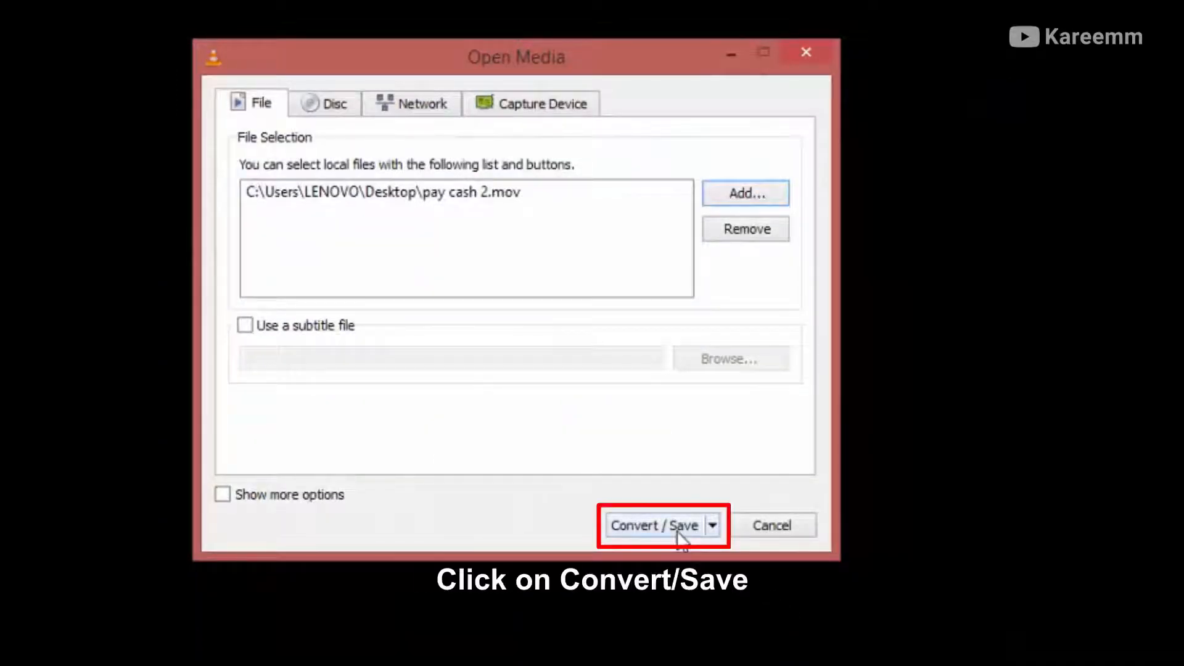
# Select the Video for Youtube HD profile in the Convert window.
pyautogui.click(654, 525)
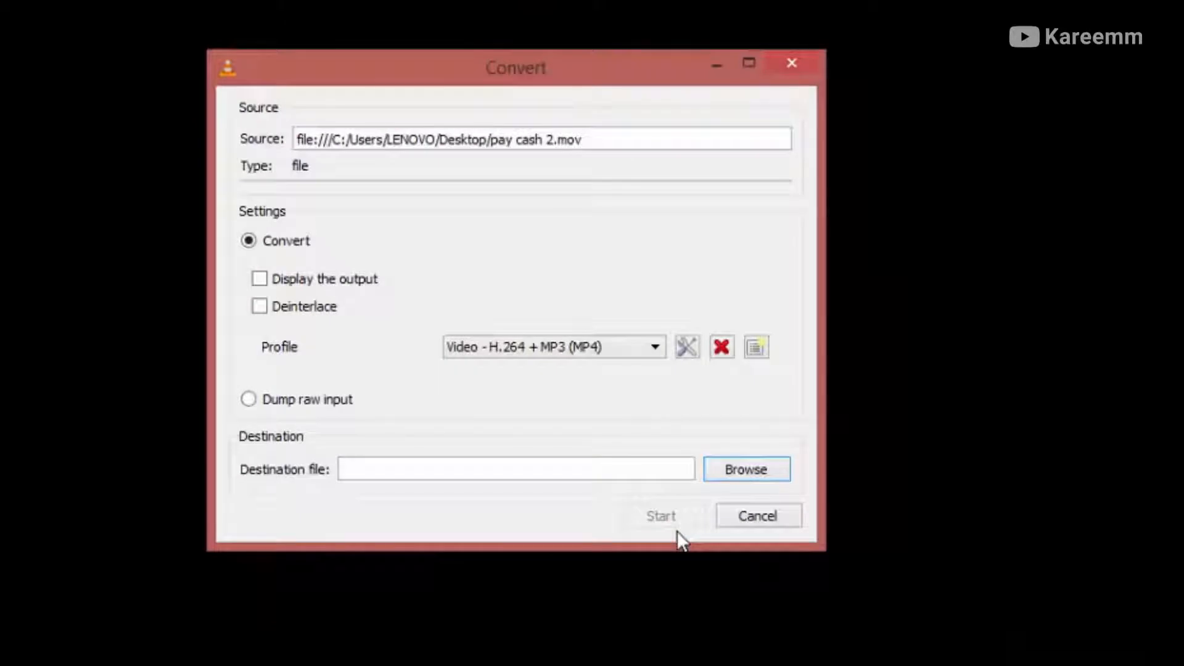
pyautogui.moveTo(486, 371)
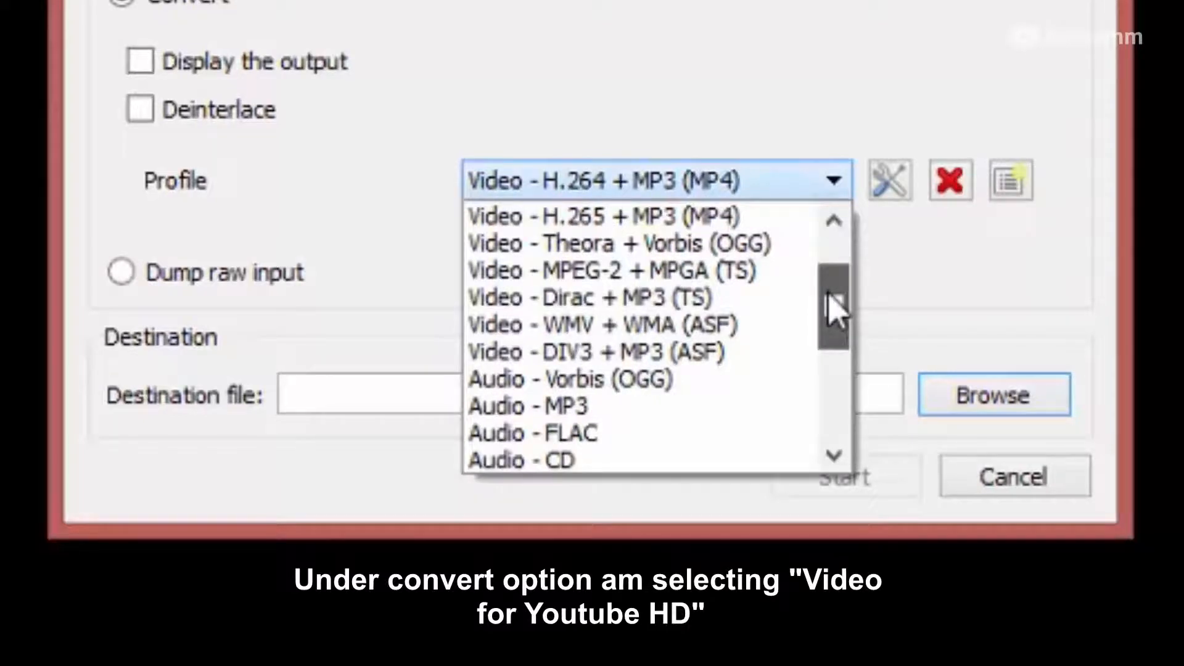
pyautogui.moveTo(834, 299); pyautogui.dragTo(834, 385)
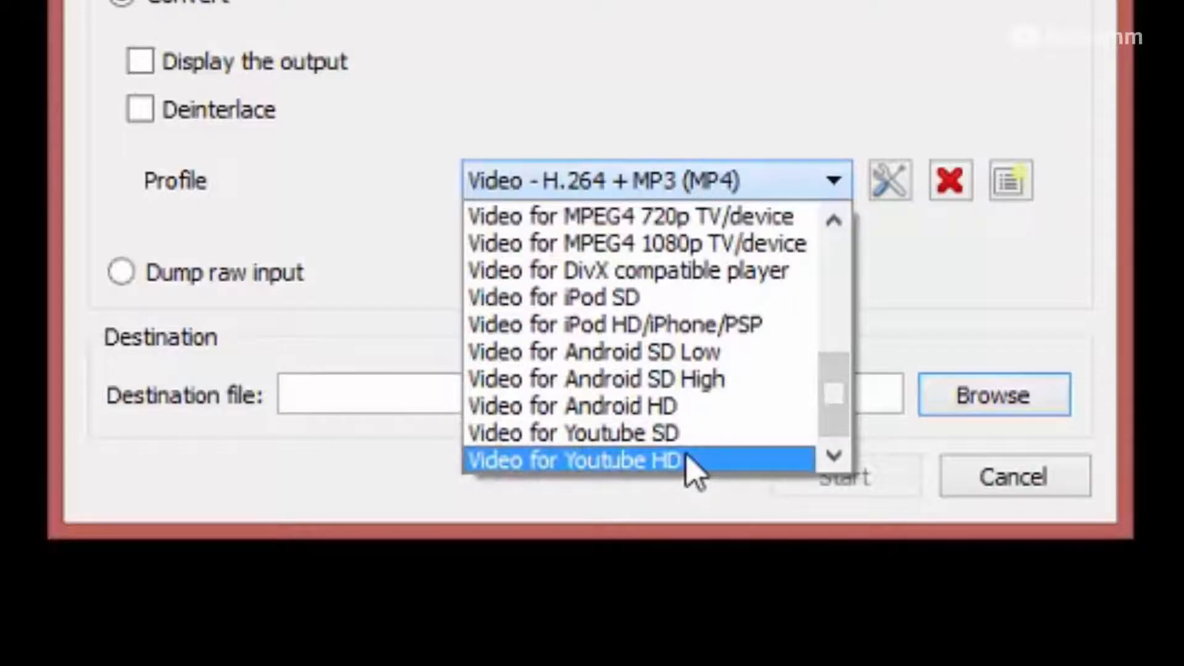
pyautogui.click(572, 460)
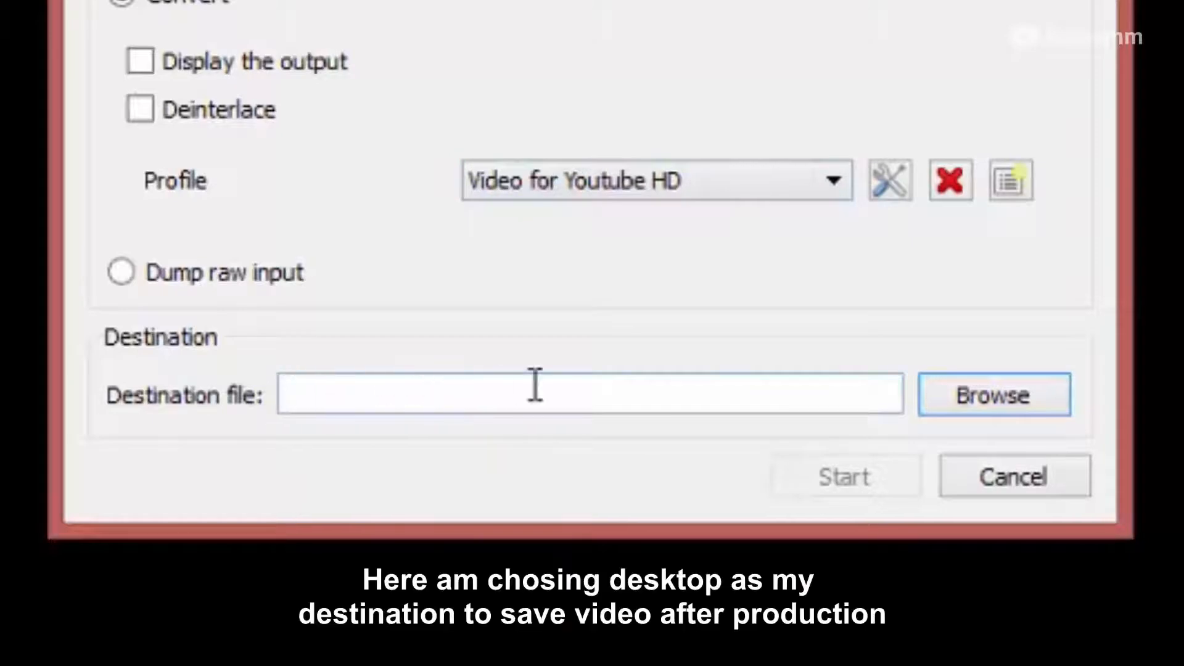
pyautogui.click(994, 393)
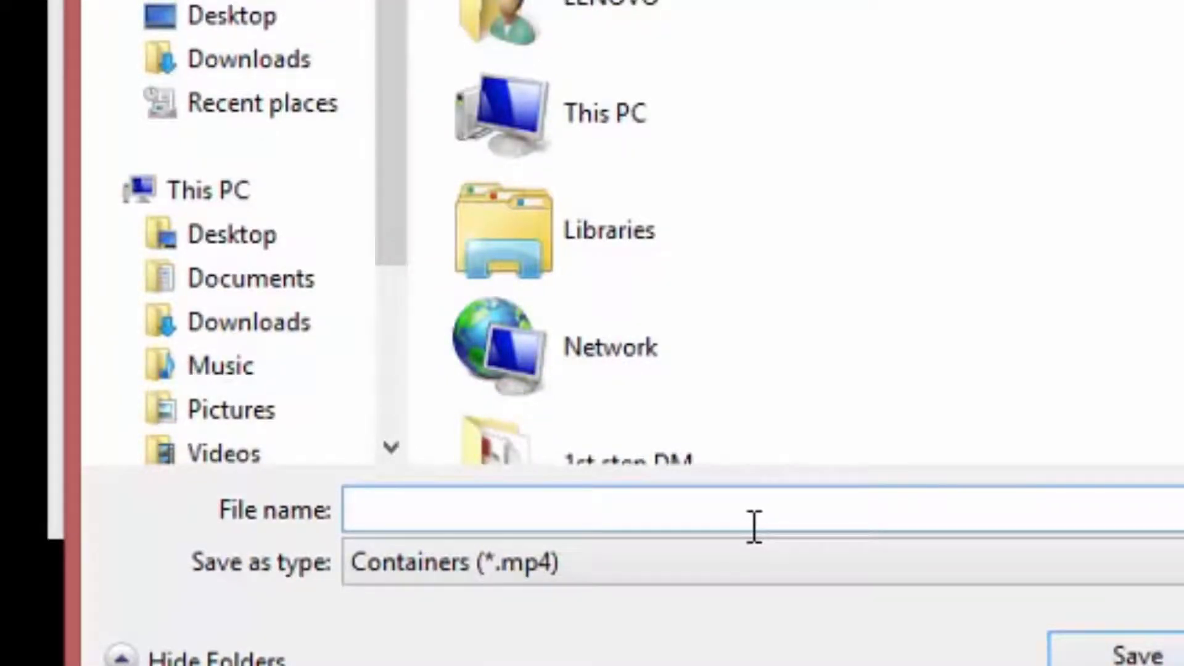
# Save the output to the Desktop as pay cash - 2.mp4.
pyautogui.write('pay cash - 2')
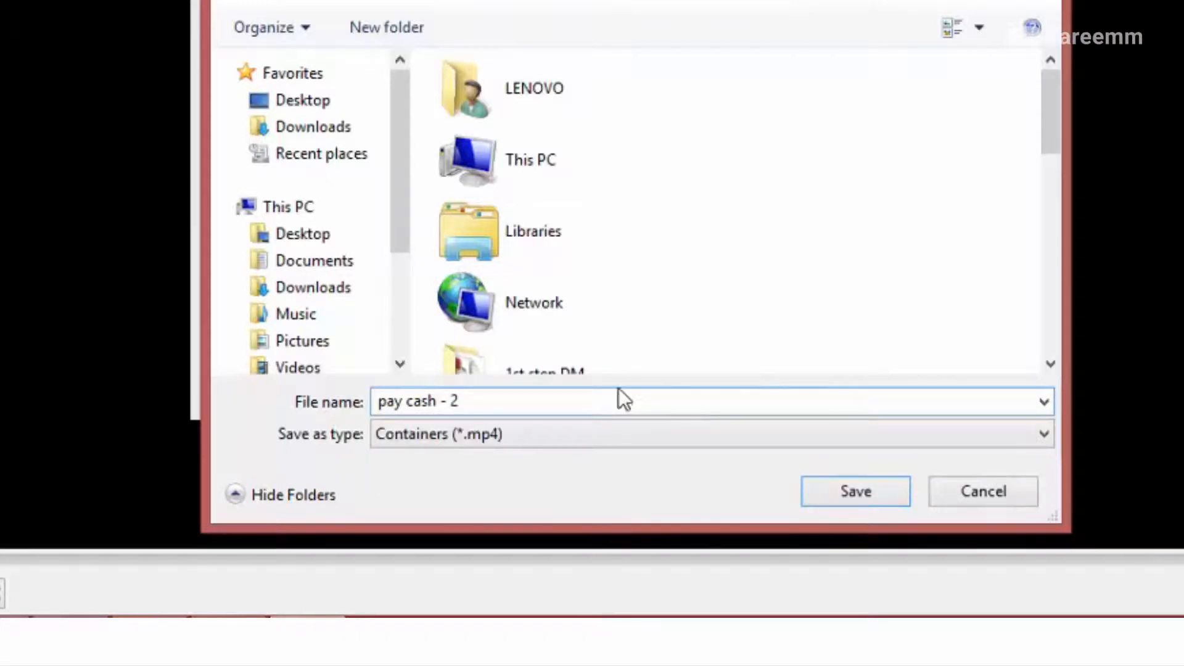
pyautogui.click(855, 491)
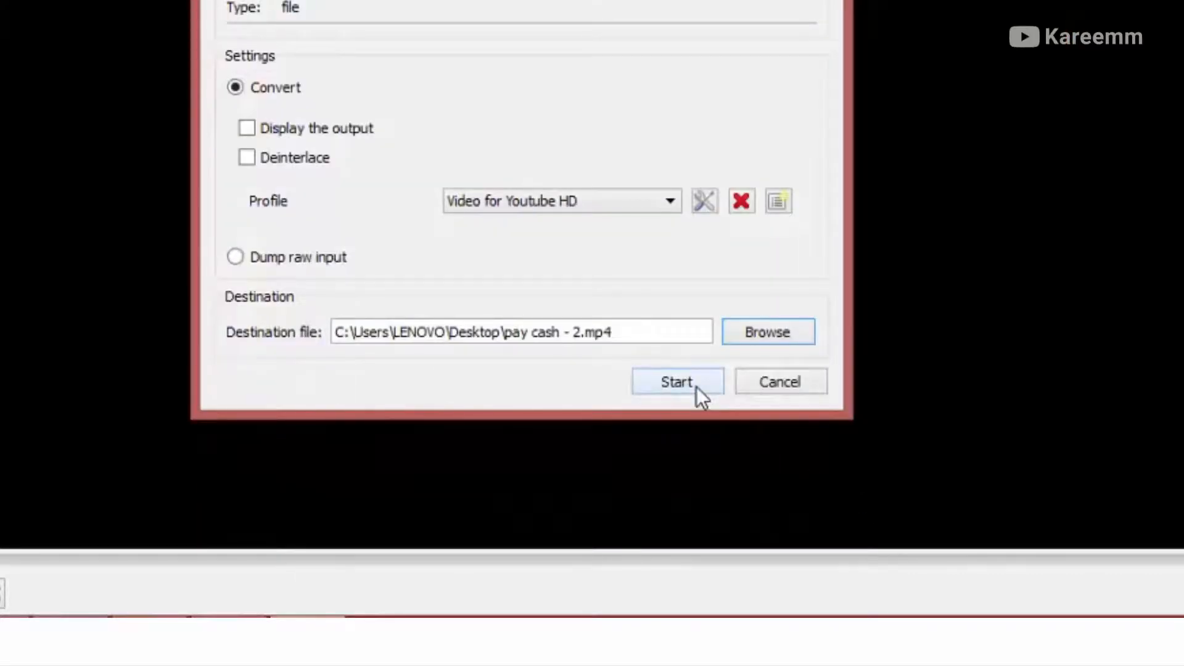
# Run the MP4 conversion, close VLC, and select the new pay cash - 2 file.
pyautogui.click(676, 381)
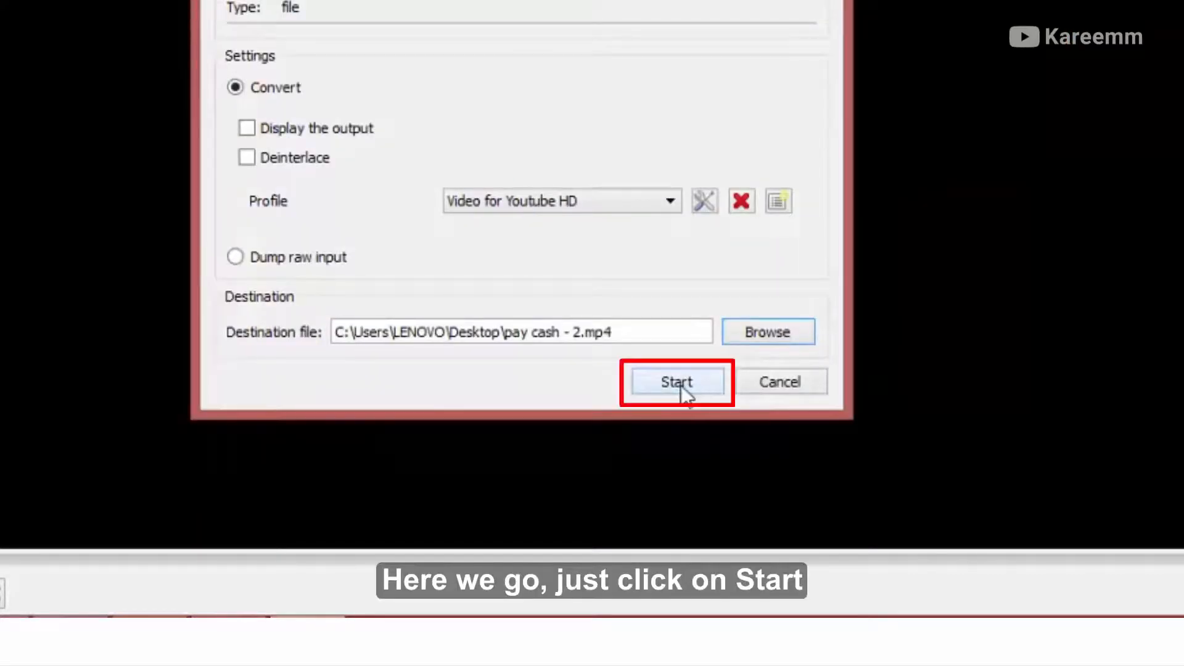
pyautogui.click(677, 381)
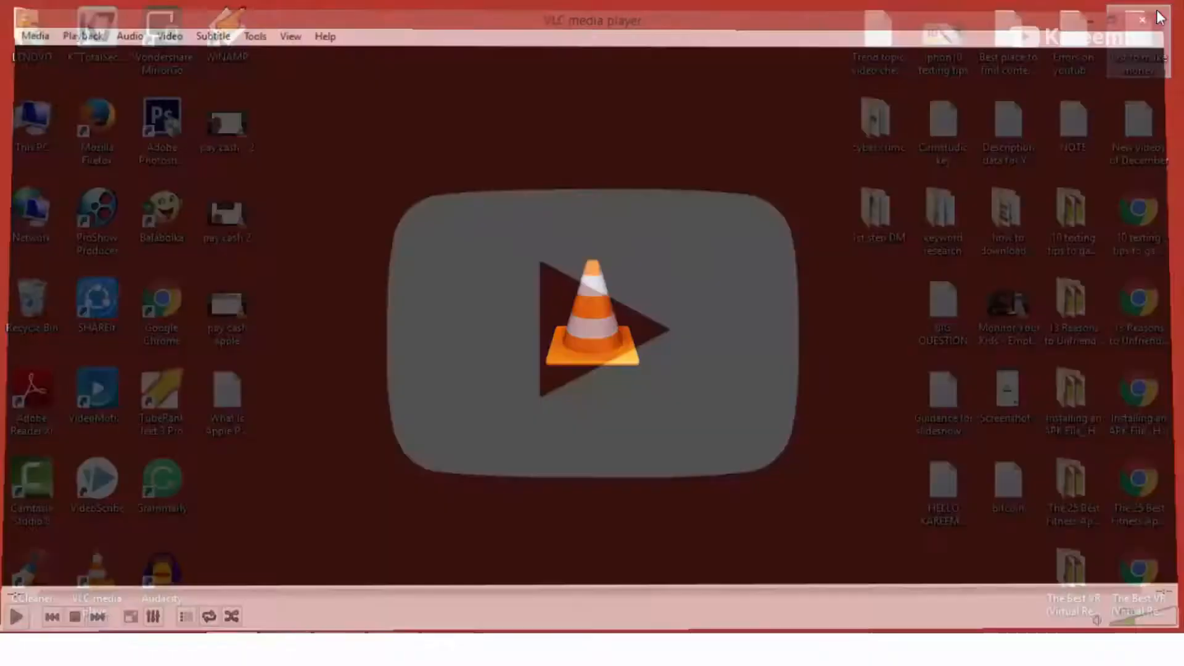
pyautogui.click(1142, 20)
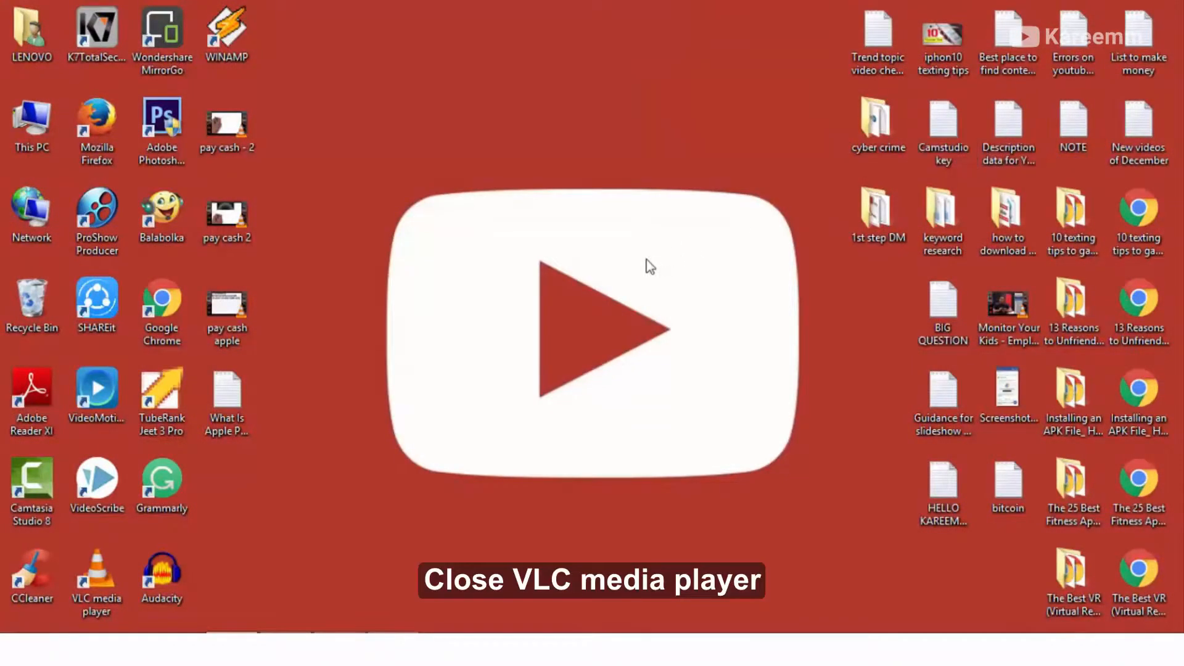
pyautogui.click(227, 126)
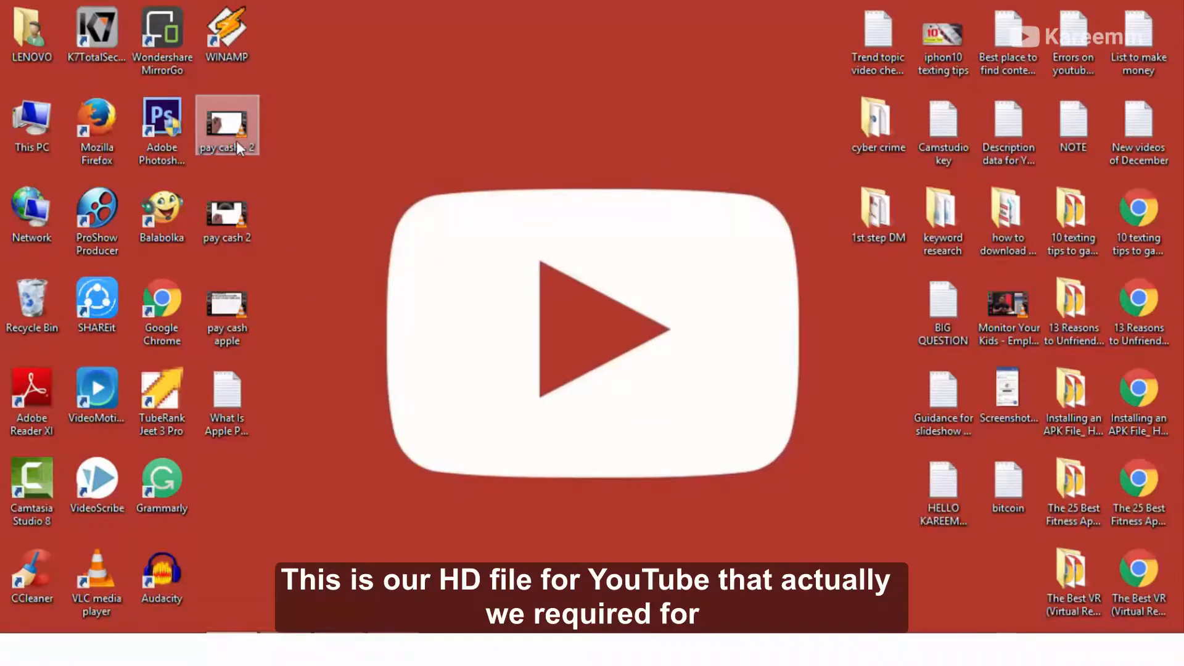